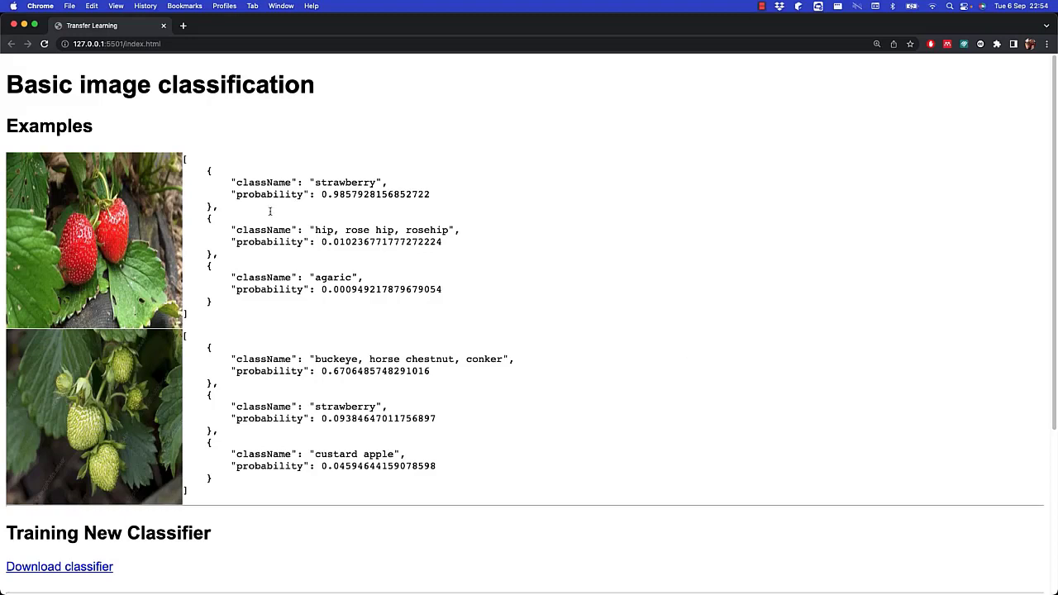
{"action": "mouse_move", "coordinate": [224, 194]}
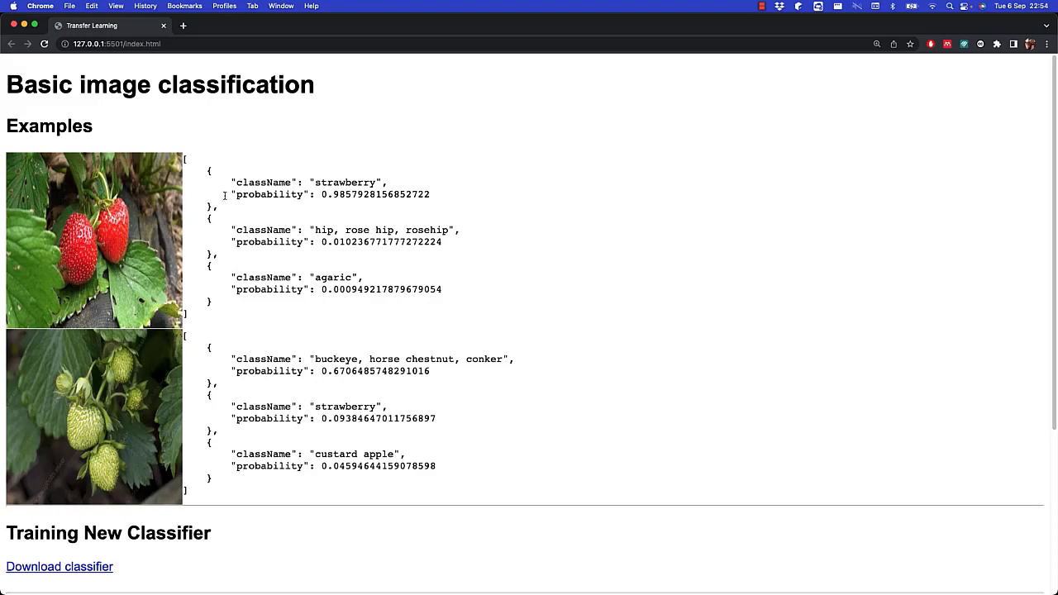
{"action": "mouse_move", "coordinate": [328, 198]}
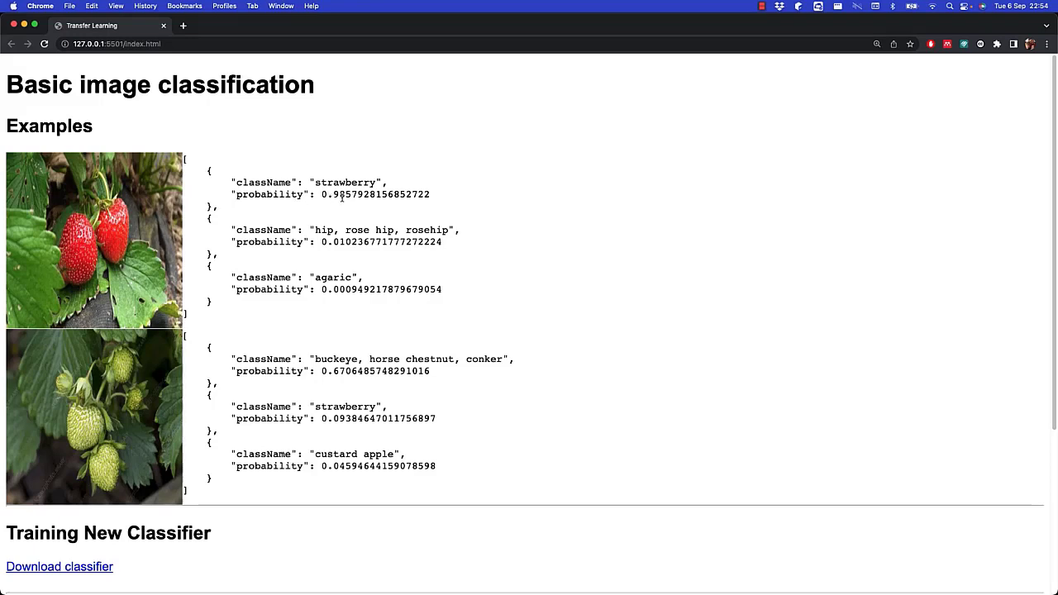
Step: Highlight the first image's strawberry prediction (probability 0.9857928156852722) in the JSON results
{"action": "left_click_drag", "start_coordinate": [206, 177], "coordinate": [438, 199]}
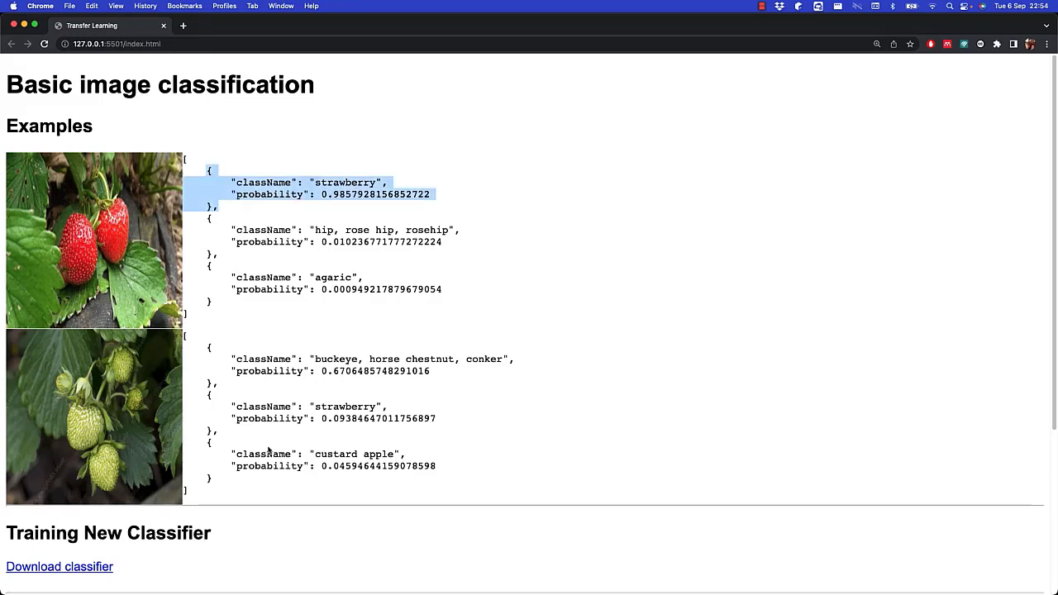
{"action": "mouse_move", "coordinate": [209, 397]}
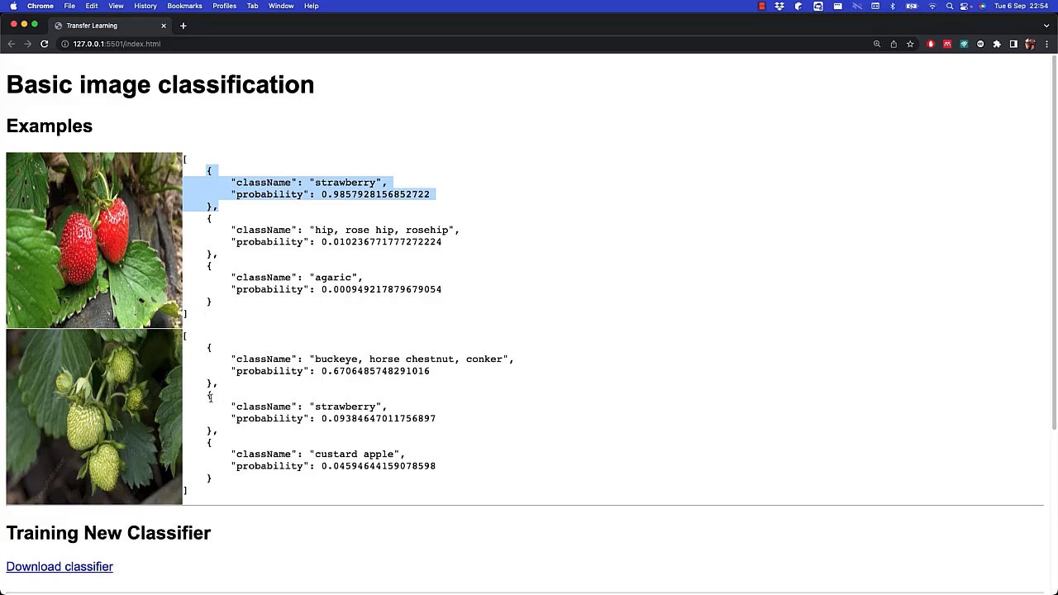